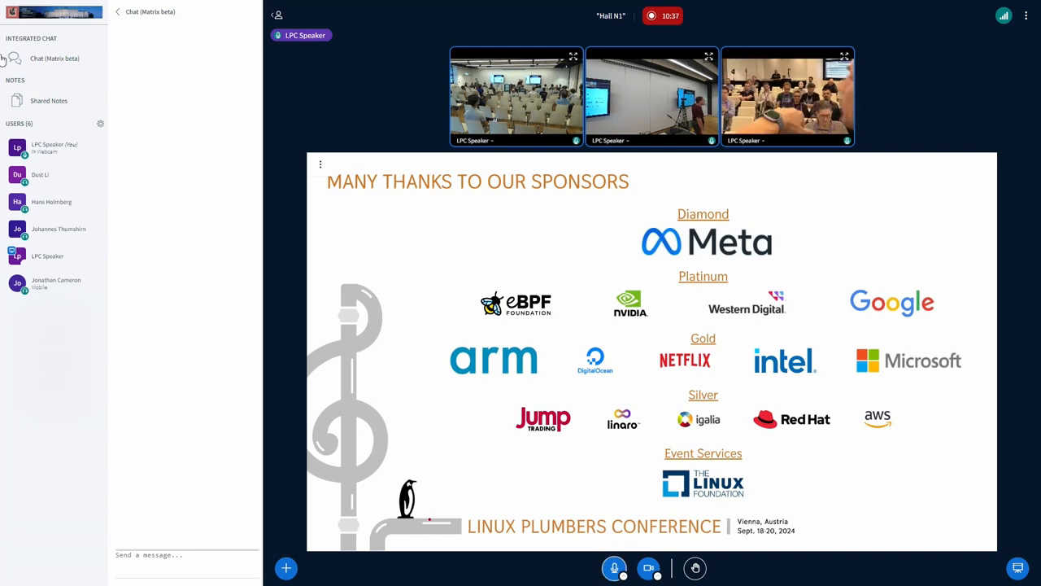
- Show the Shared Notes panel from the NOTES section in place of the chat
{"action": "left_click", "coordinate": [48, 100]}
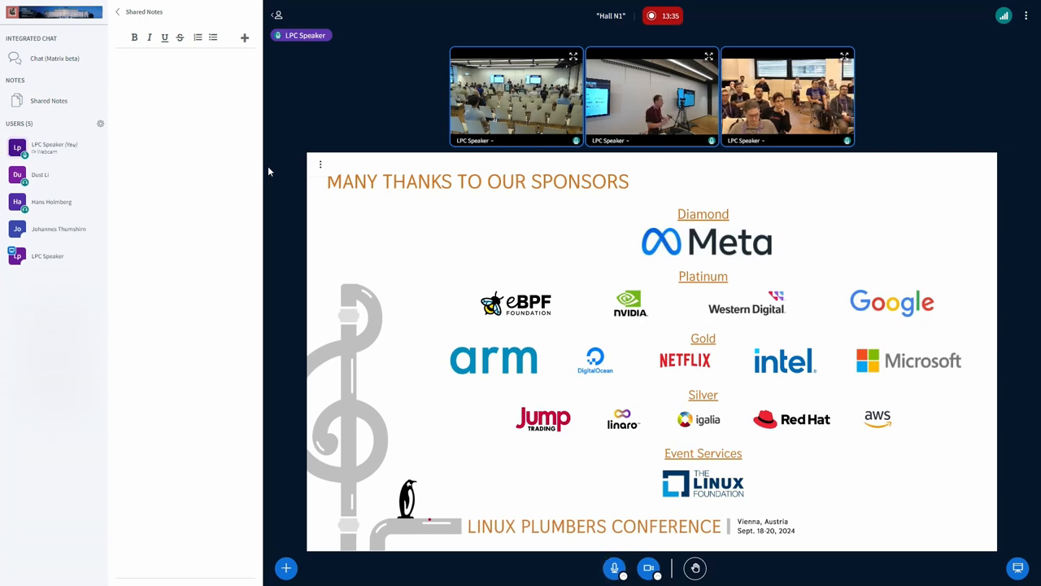
{"action": "left_click", "coordinate": [187, 55]}
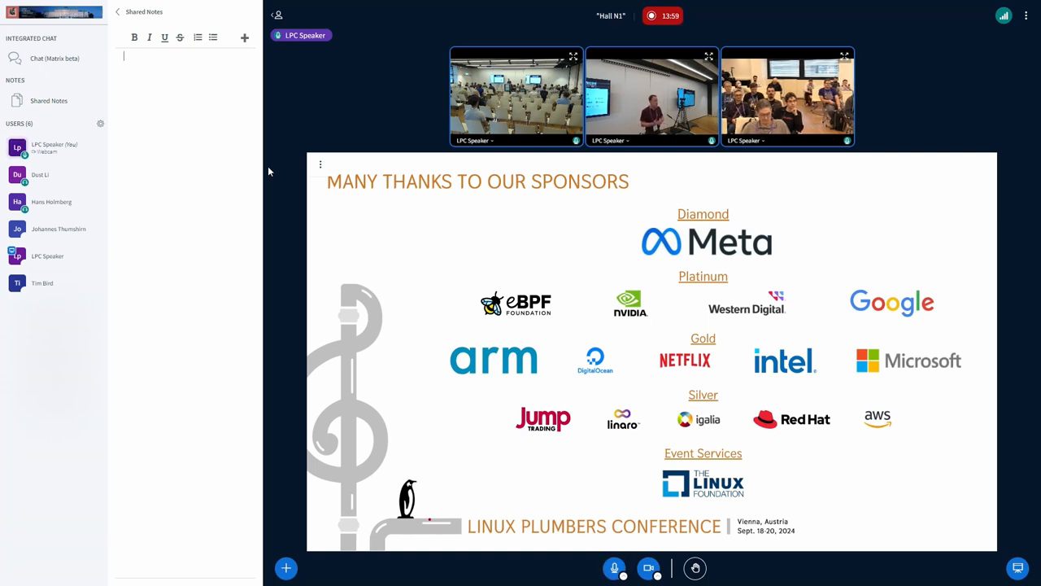
- Write the note that the session was very useful and talked about MCs and how to run sessions
{"action": "type", "text": "Tim Bird"}
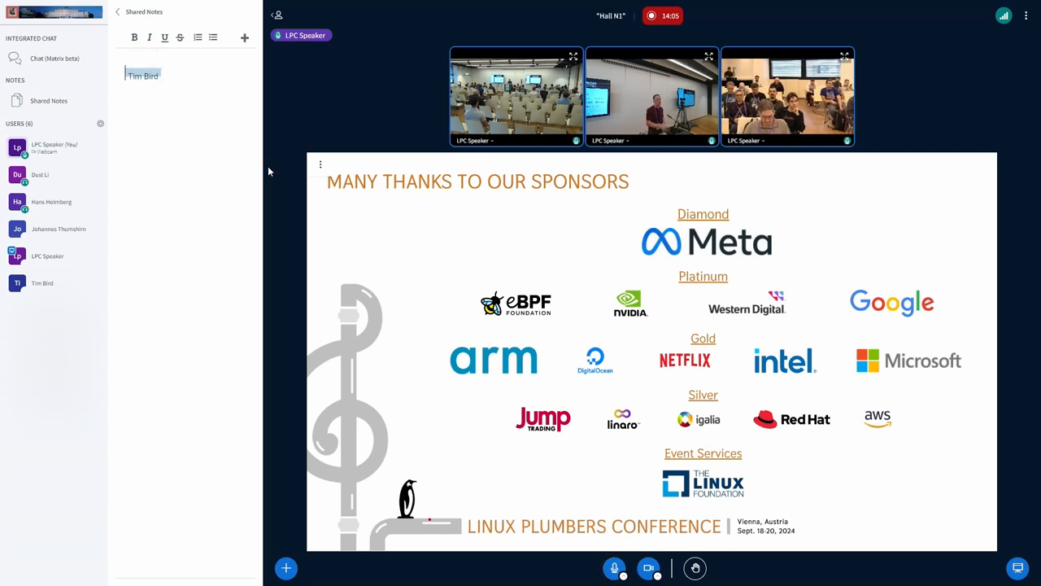
{"action": "type", "text": "This session is very useful!"}
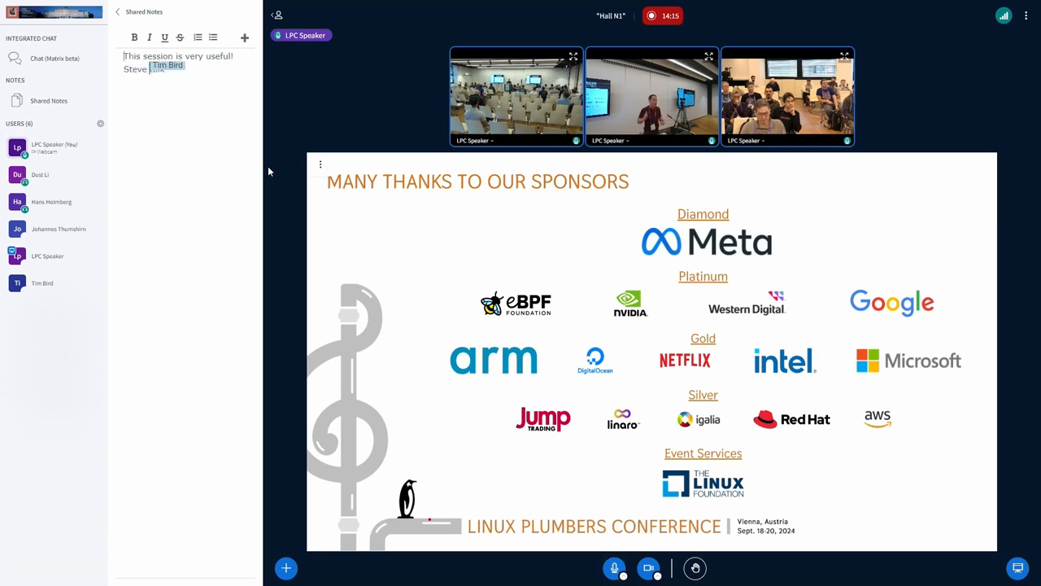
{"action": "type", "text": "talked about res"}
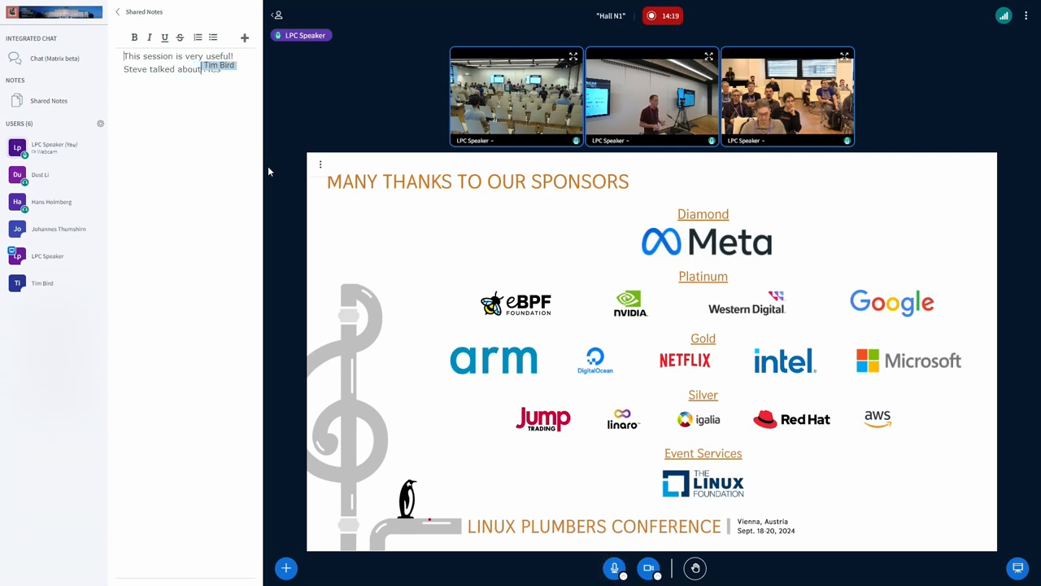
{"action": "type", "text": "MCs and ow to run the sessions"}
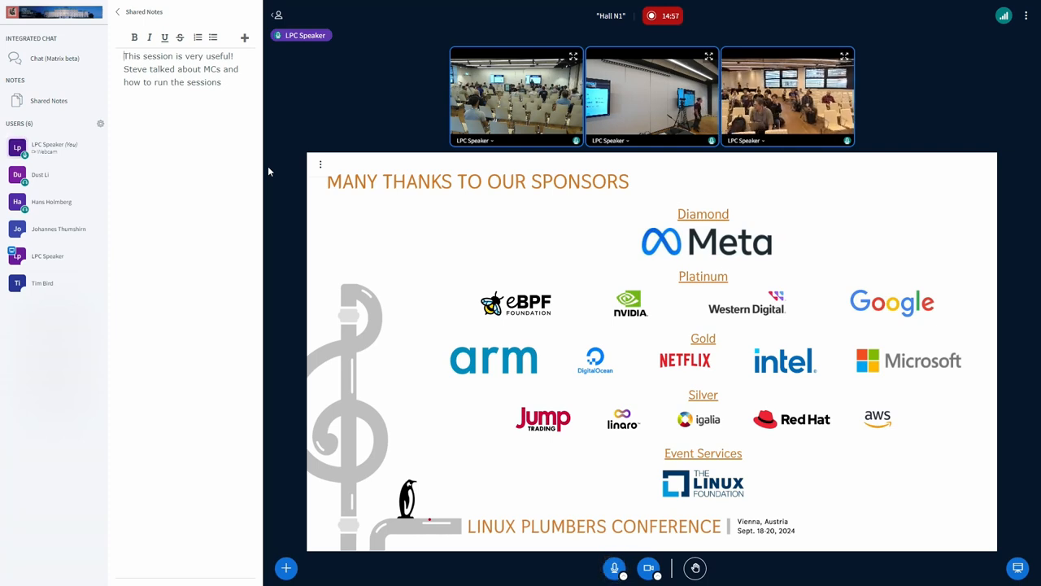
- Bring up the top-right options menu listing Leave meeting and Kick everyone off
{"action": "type", "text": "Johannes Thumshirn"}
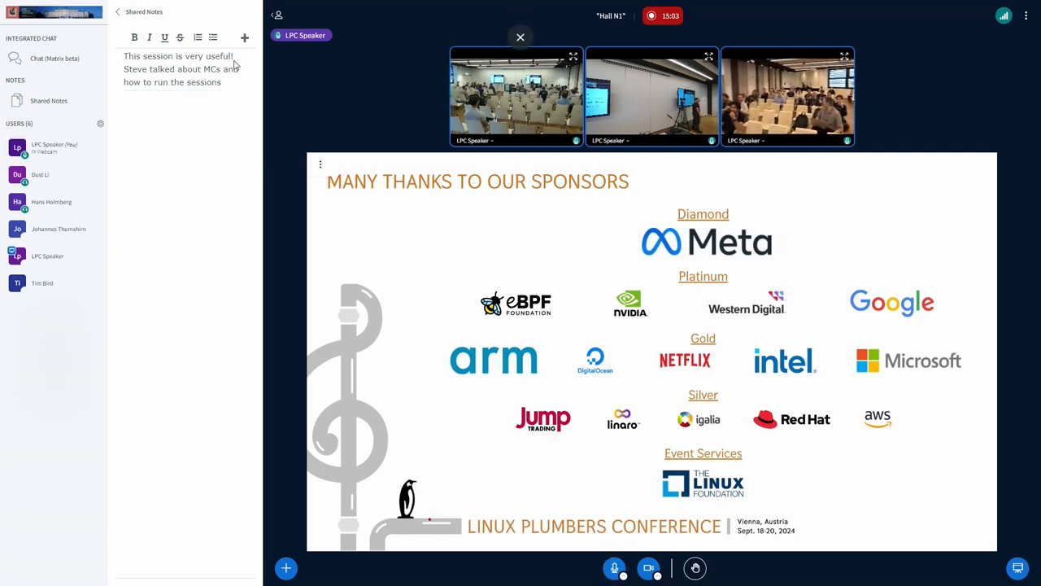
{"action": "left_click", "coordinate": [1025, 15]}
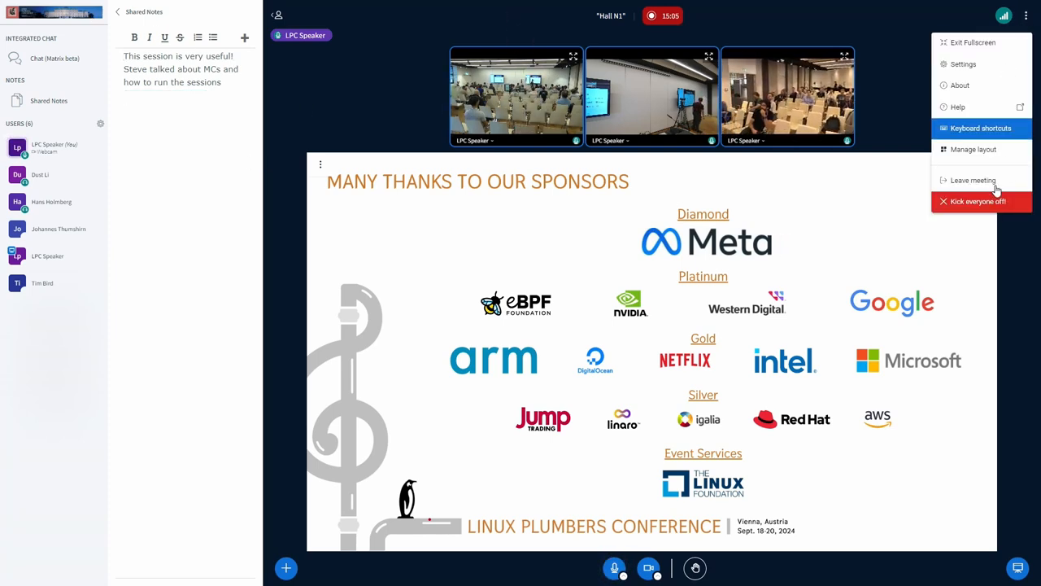